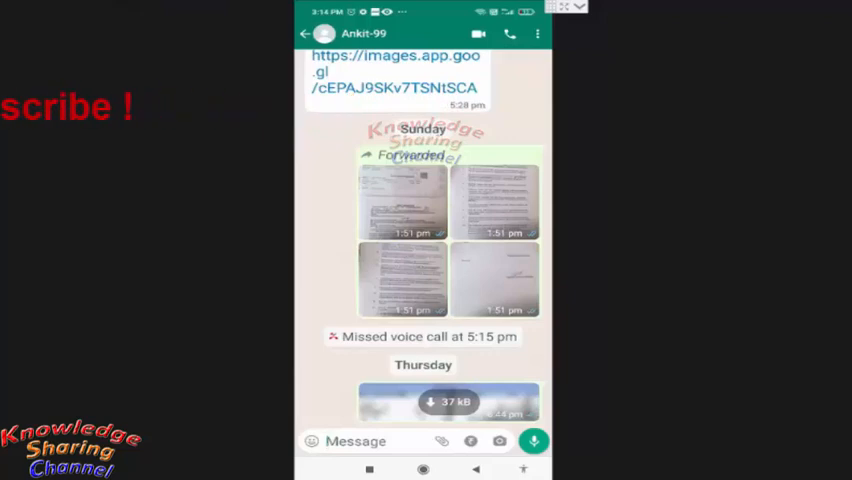
pyautogui.moveTo(400, 443)
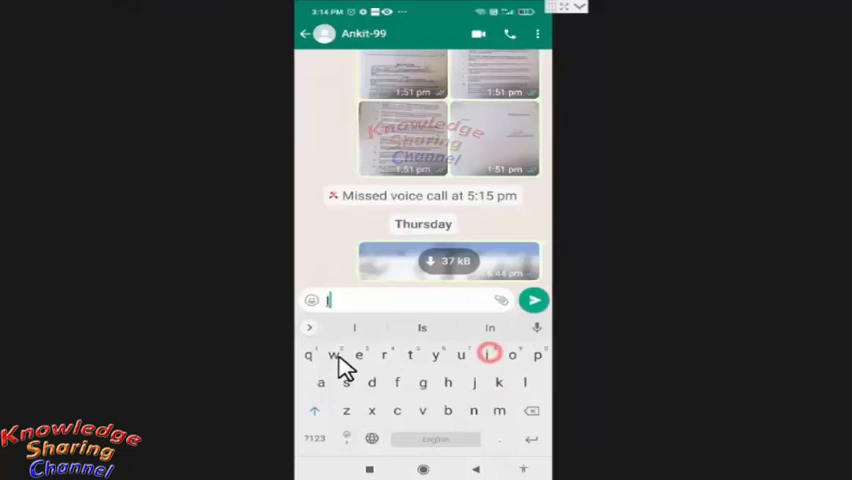
# Send 'I will meet you 6 pm.' to Ankit-99 in the chat.
pyautogui.write('I will meet you 6 pm.')
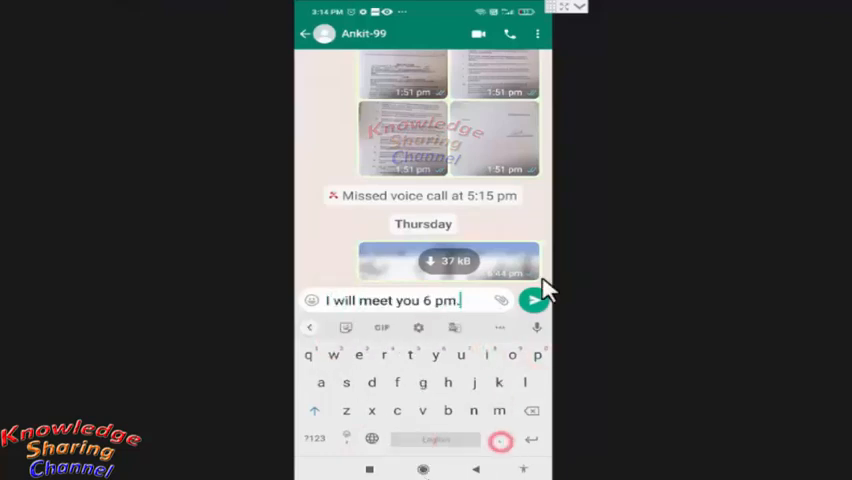
pyautogui.click(534, 300)
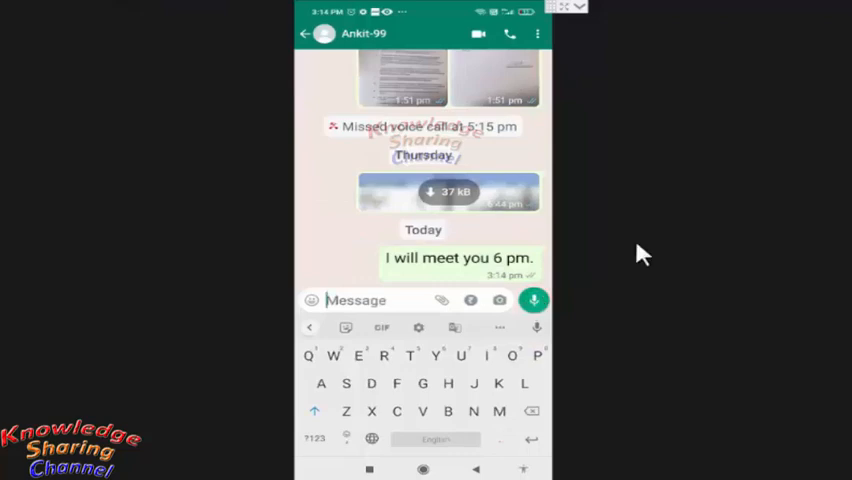
pyautogui.moveTo(550, 283)
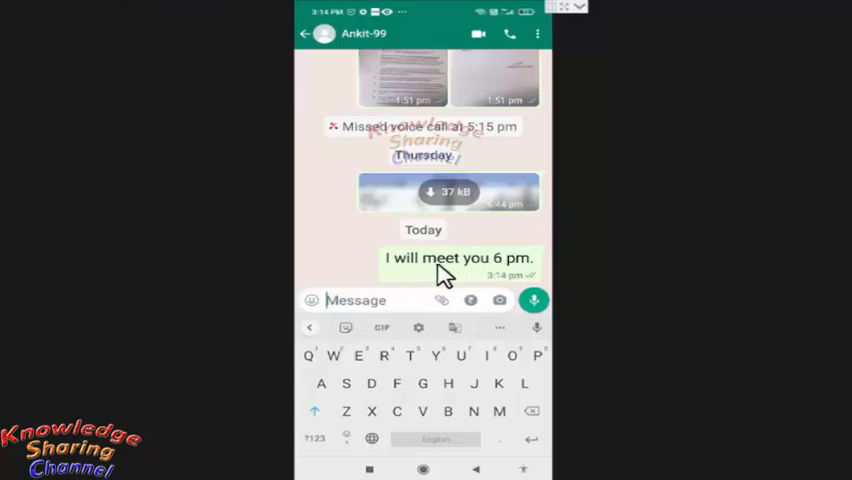
pyautogui.moveTo(458, 278)
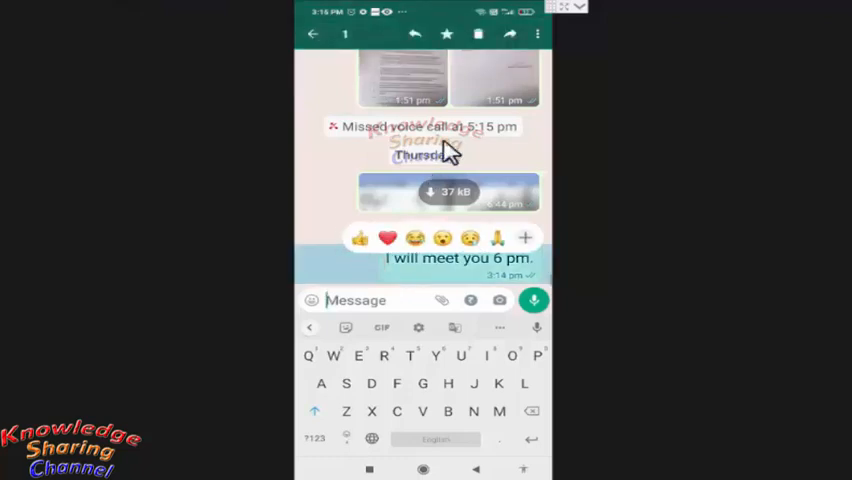
pyautogui.moveTo(538, 50)
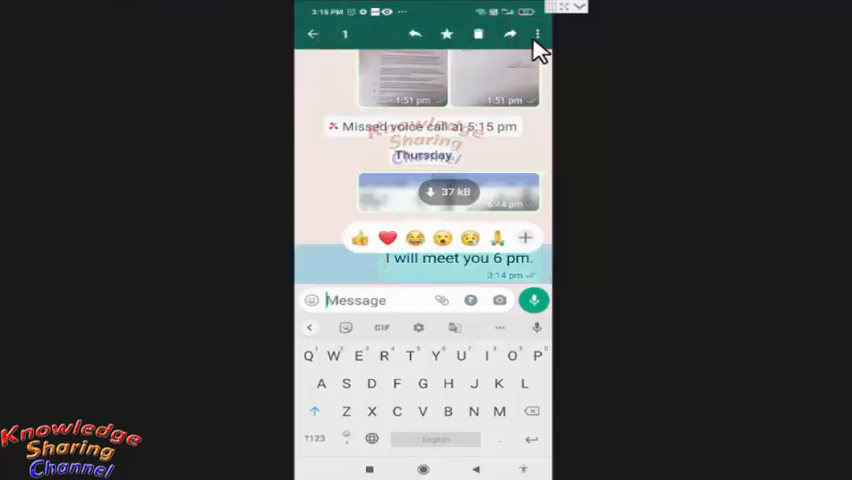
# Choose Edit from the message's more-actions menu to load the 6 pm message for editing.
pyautogui.click(538, 35)
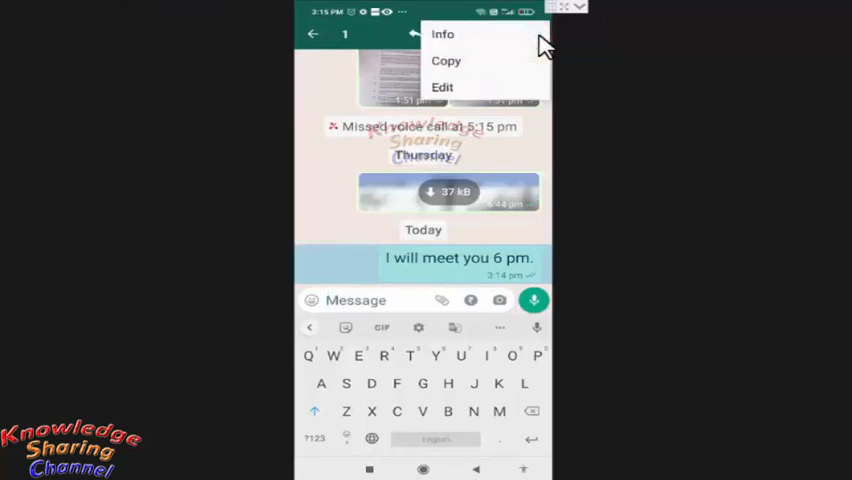
pyautogui.moveTo(470, 95)
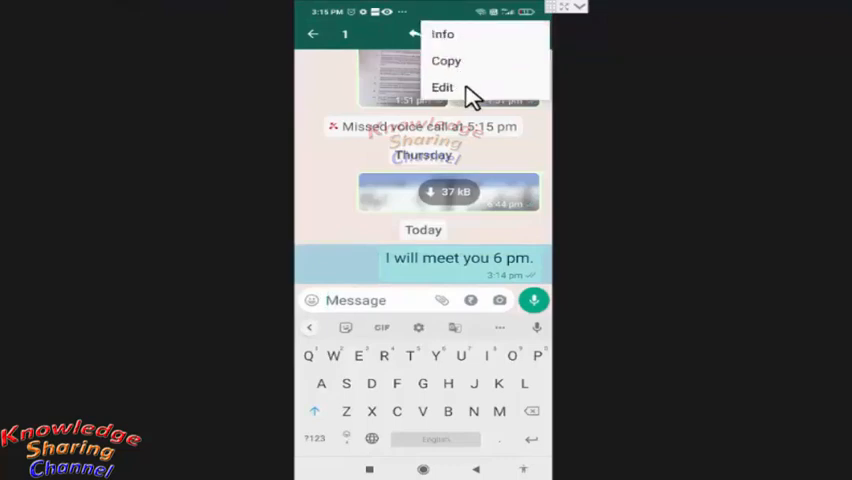
pyautogui.moveTo(465, 95)
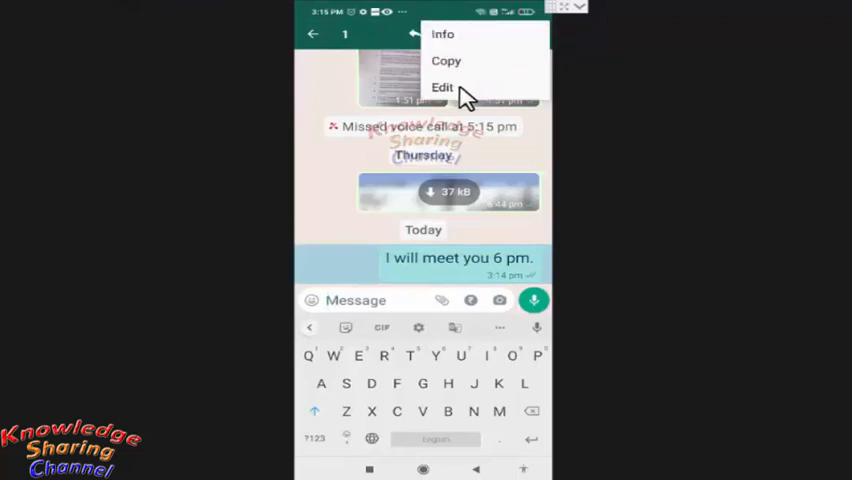
pyautogui.click(442, 87)
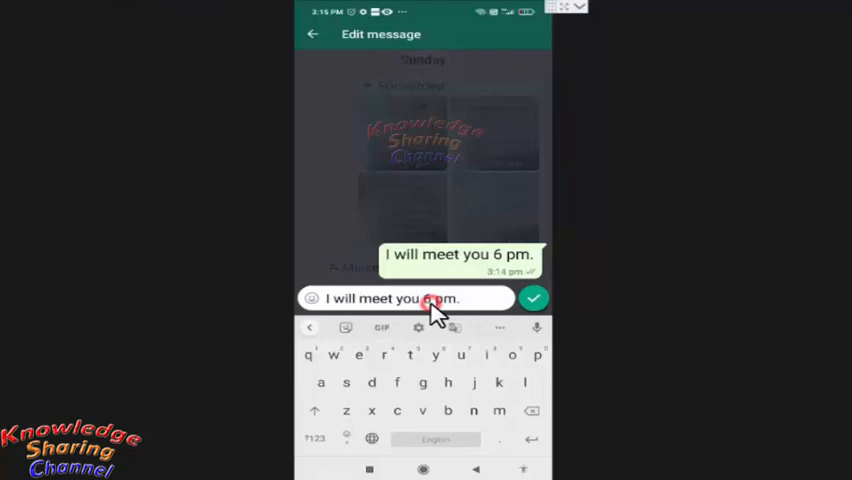
# Replace 6 with 4 so the message reads 'I will meet you 4 pm.' and save.
pyautogui.doubleClick(432, 299)
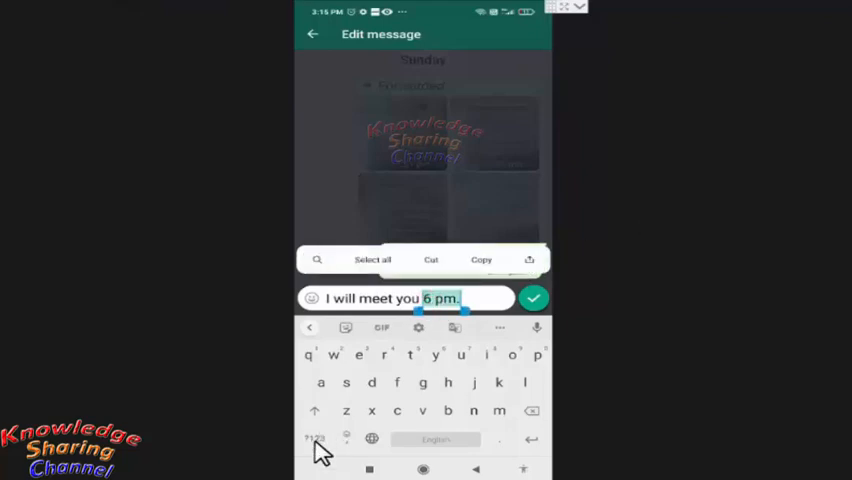
pyautogui.click(315, 439)
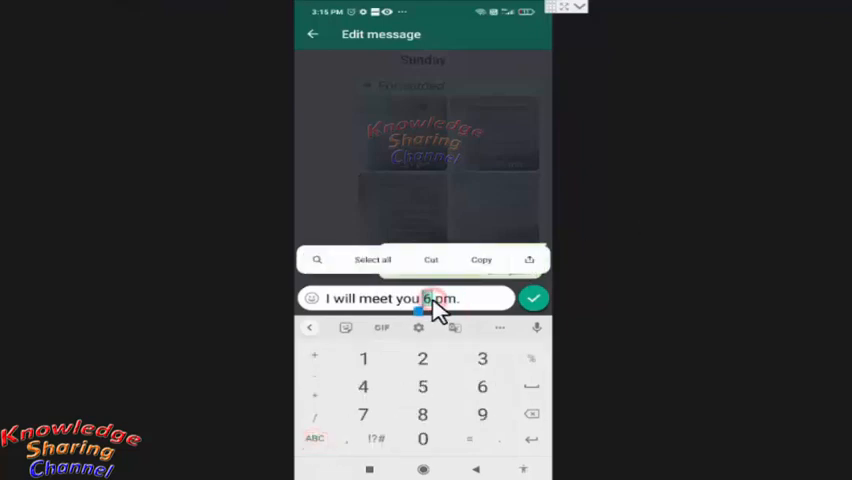
pyautogui.click(363, 387)
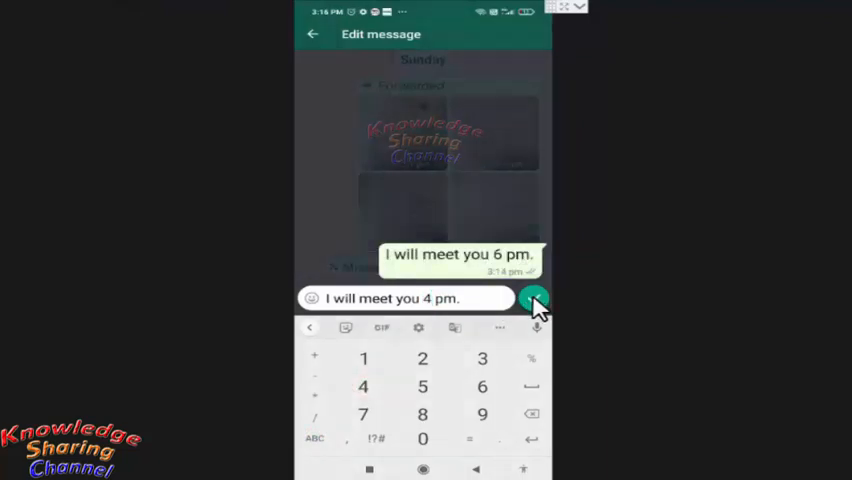
pyautogui.click(533, 298)
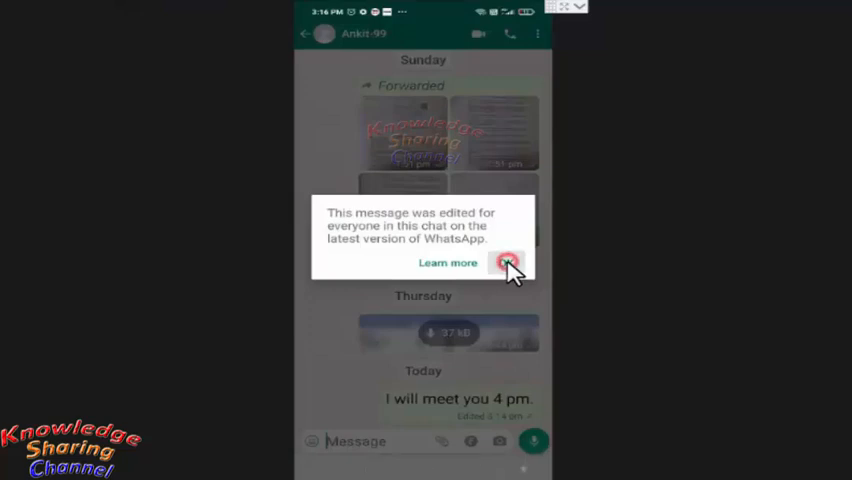
# Dismiss the 'edited for everyone' notice with OK.
pyautogui.click(510, 263)
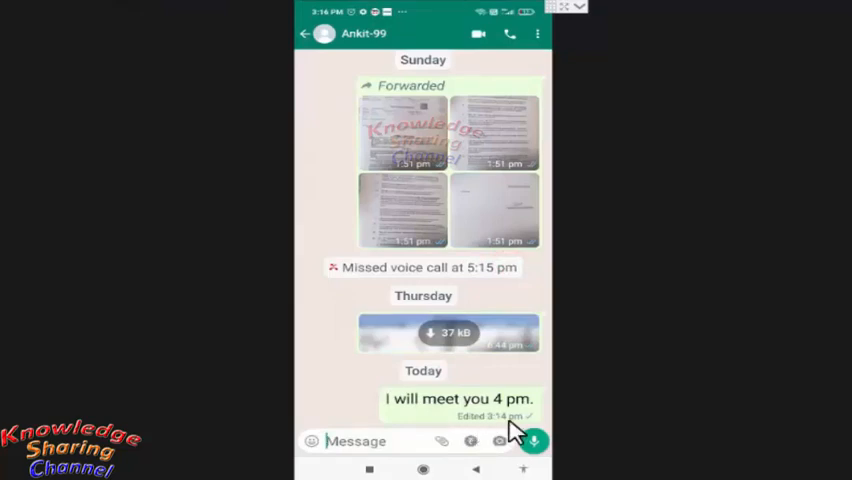
pyautogui.moveTo(687, 372)
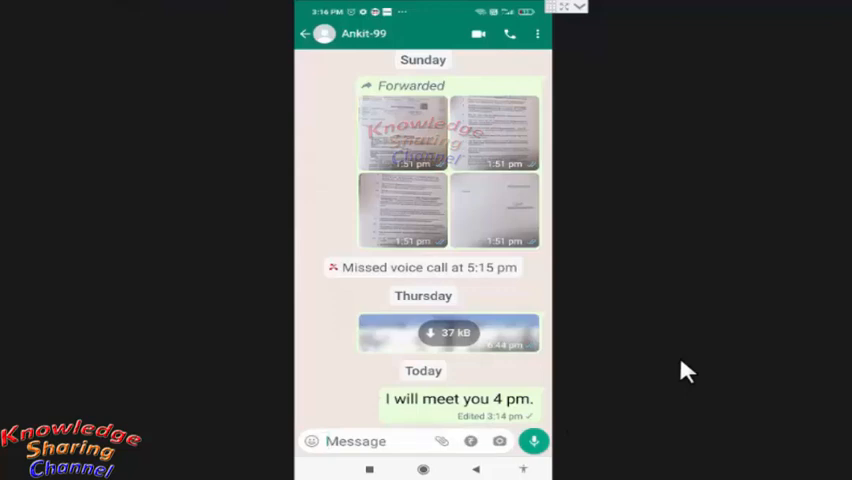